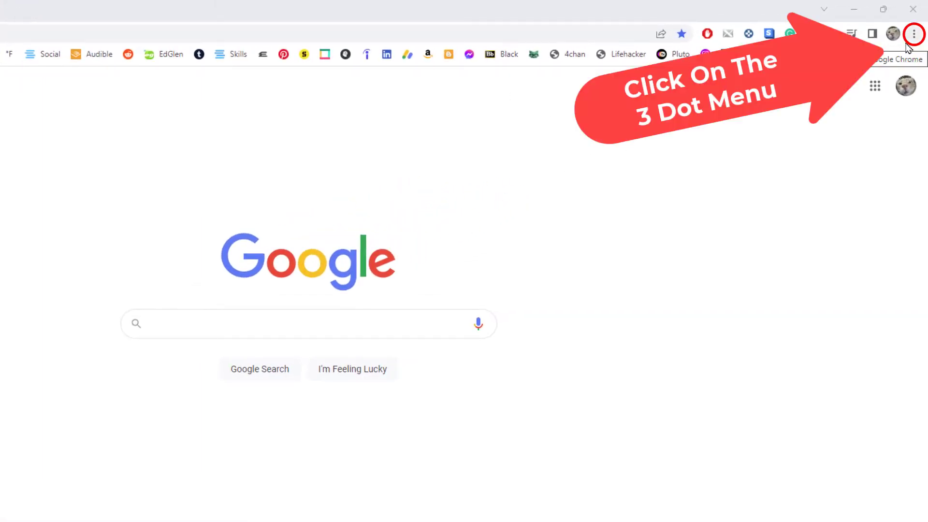
- Open Chrome's three-dot menu to reach Bookmarks and the Show bookmarks bar option
{"action": "left_click", "coordinate": [915, 34]}
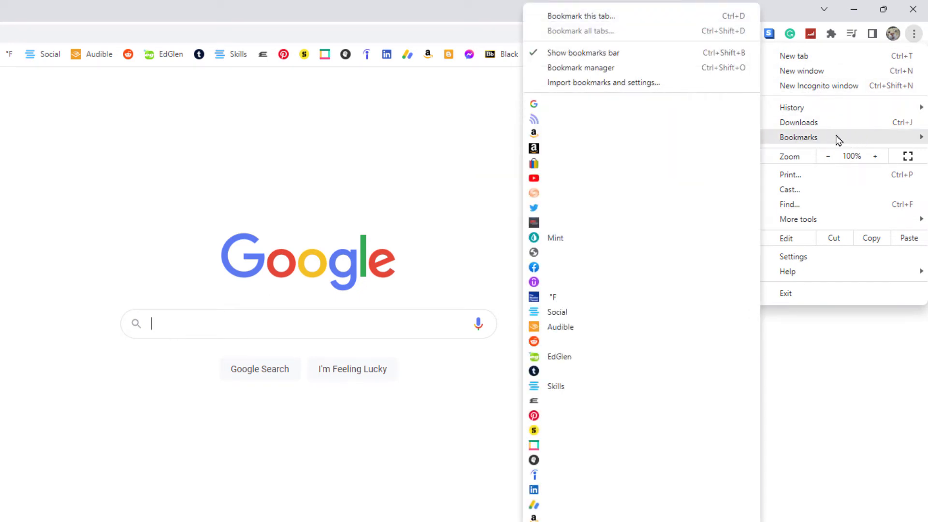